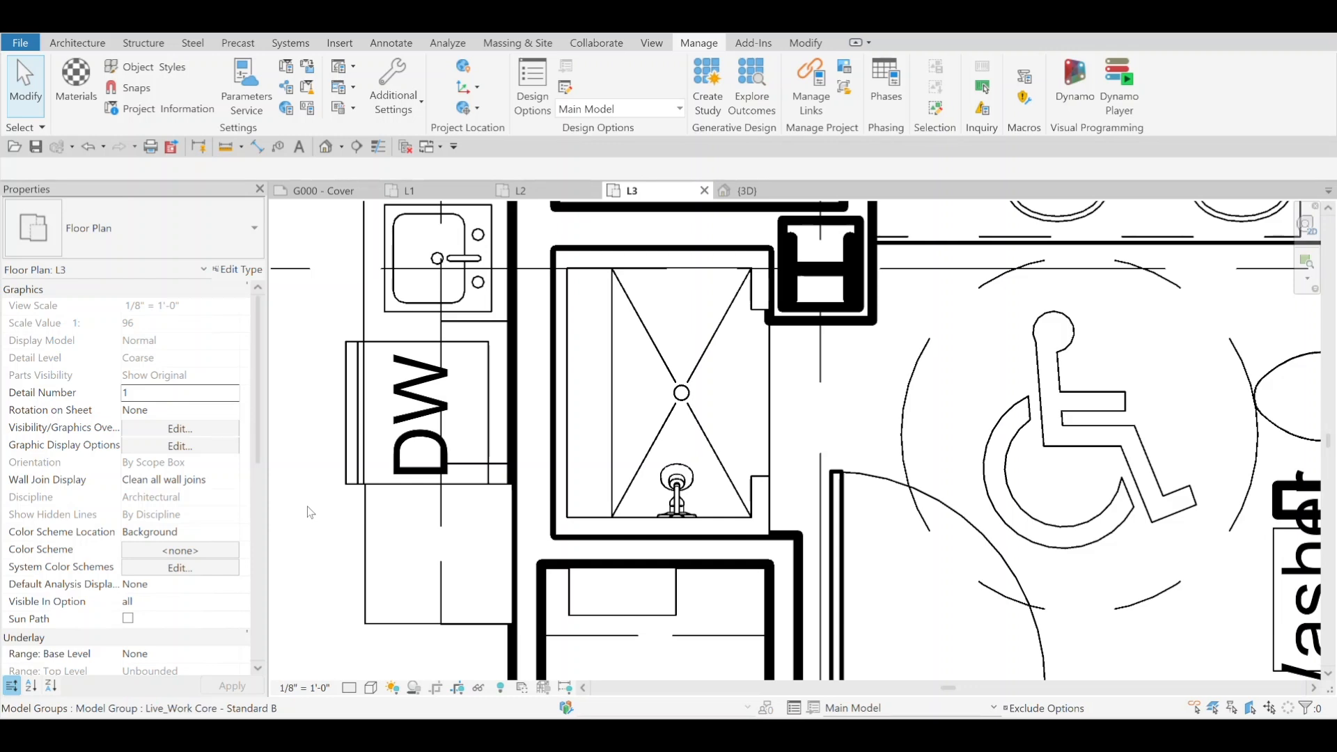
mouse_move(301, 460)
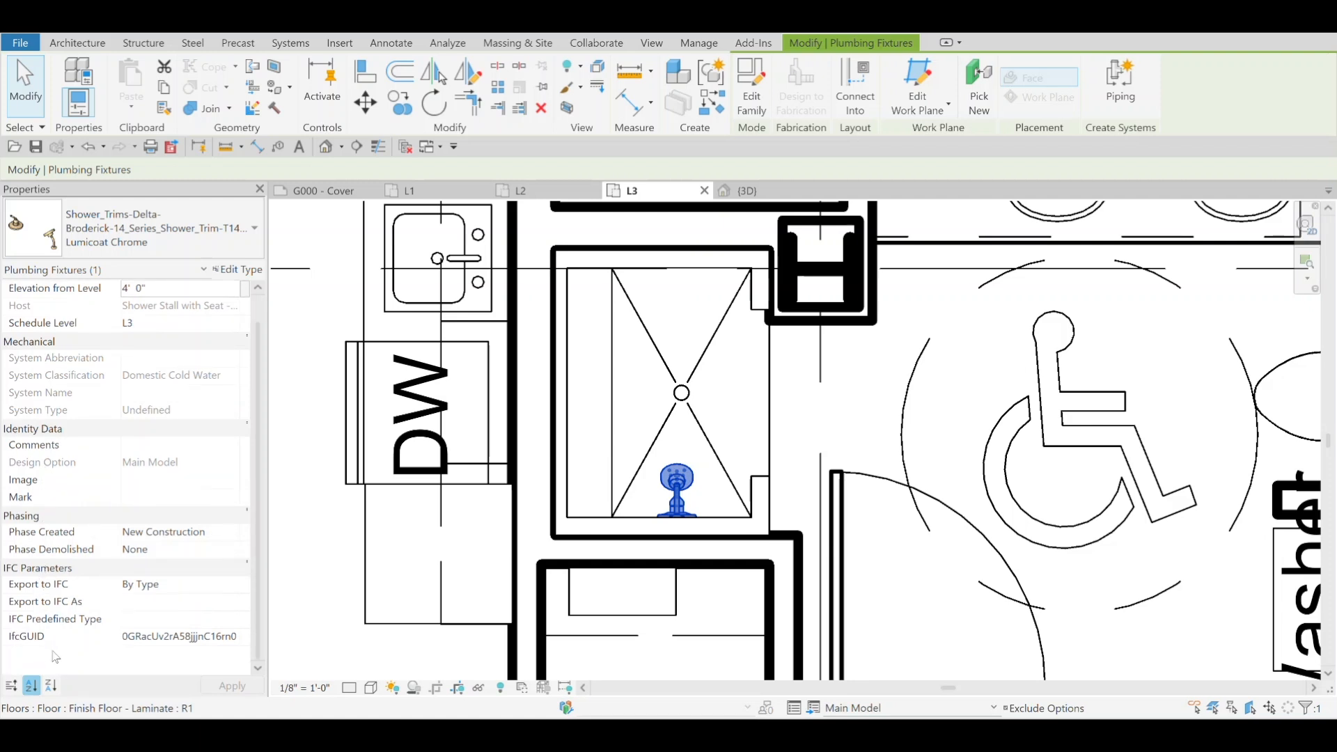
Step: Sort the shower trim's instance parameters Z–A and bring up its type properties
click(53, 685)
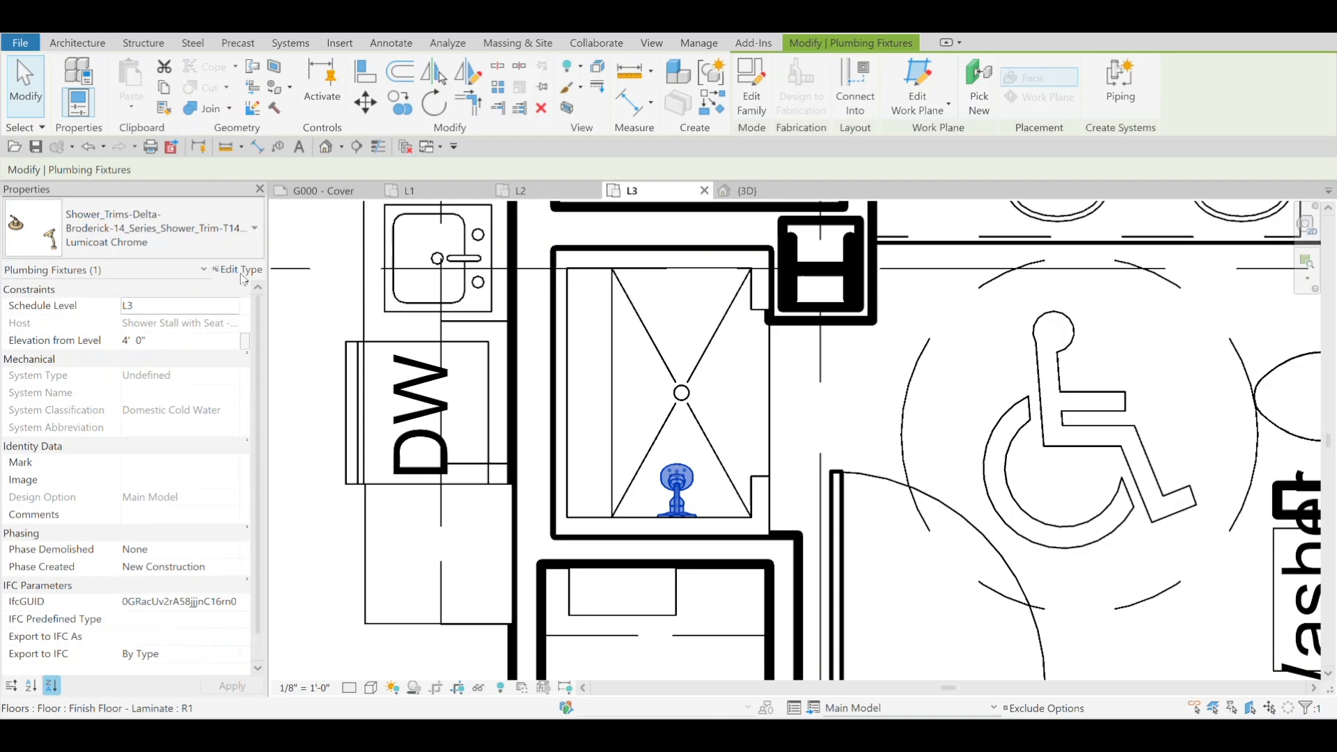
click(240, 270)
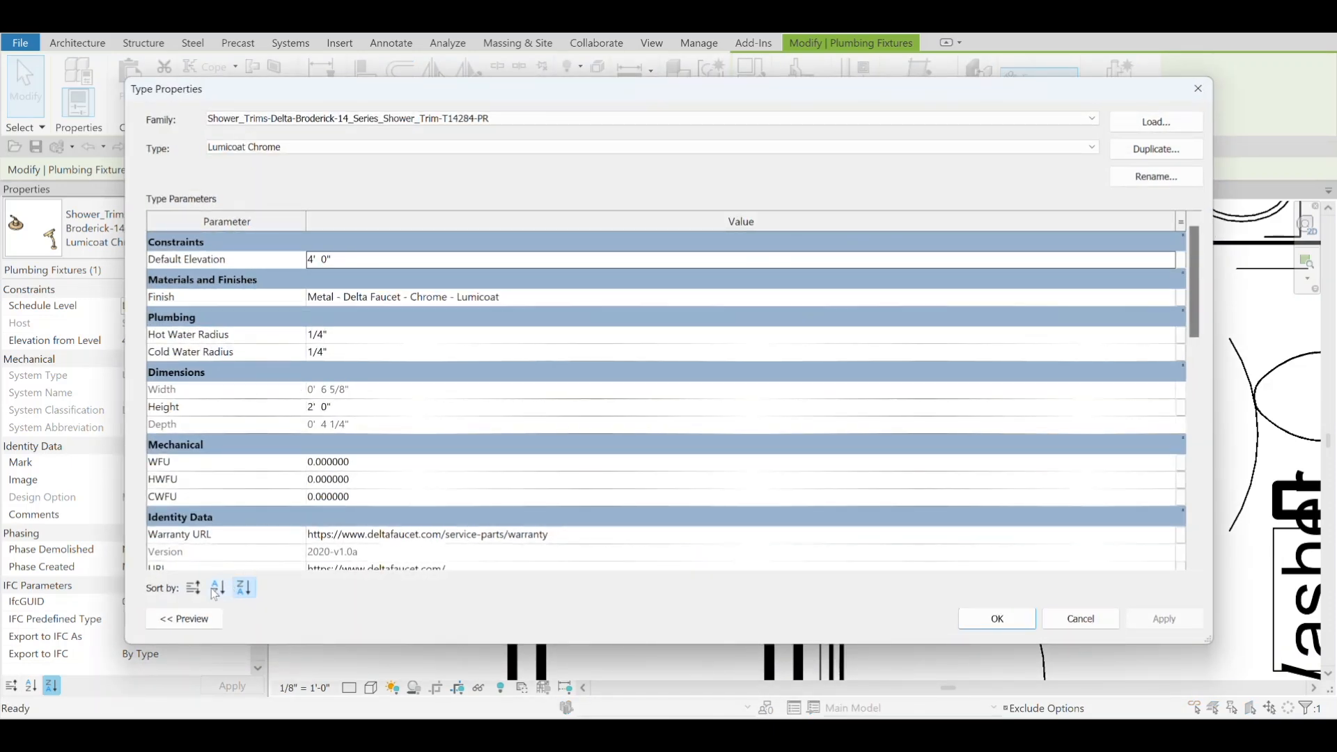
Step: Switch the shower trim's type parameters from Z–A to A–Z sorting and review the list
click(243, 588)
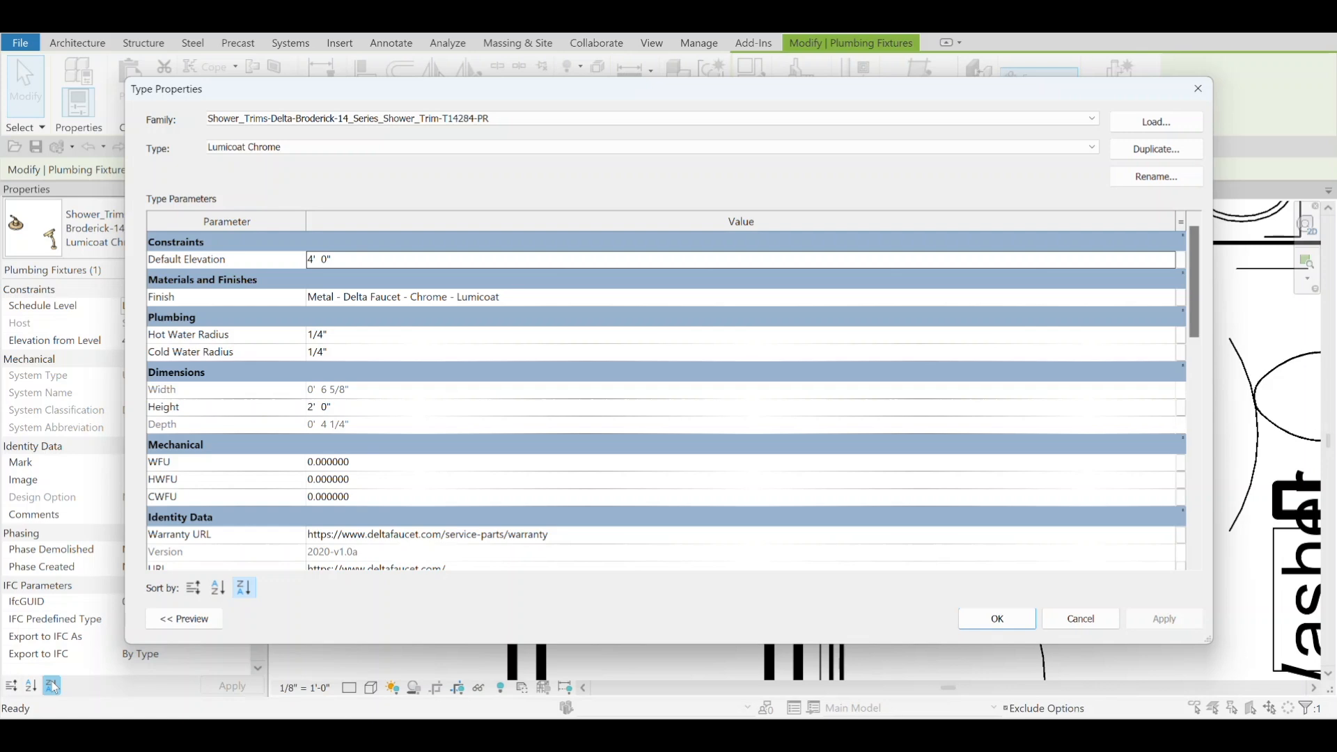
click(194, 588)
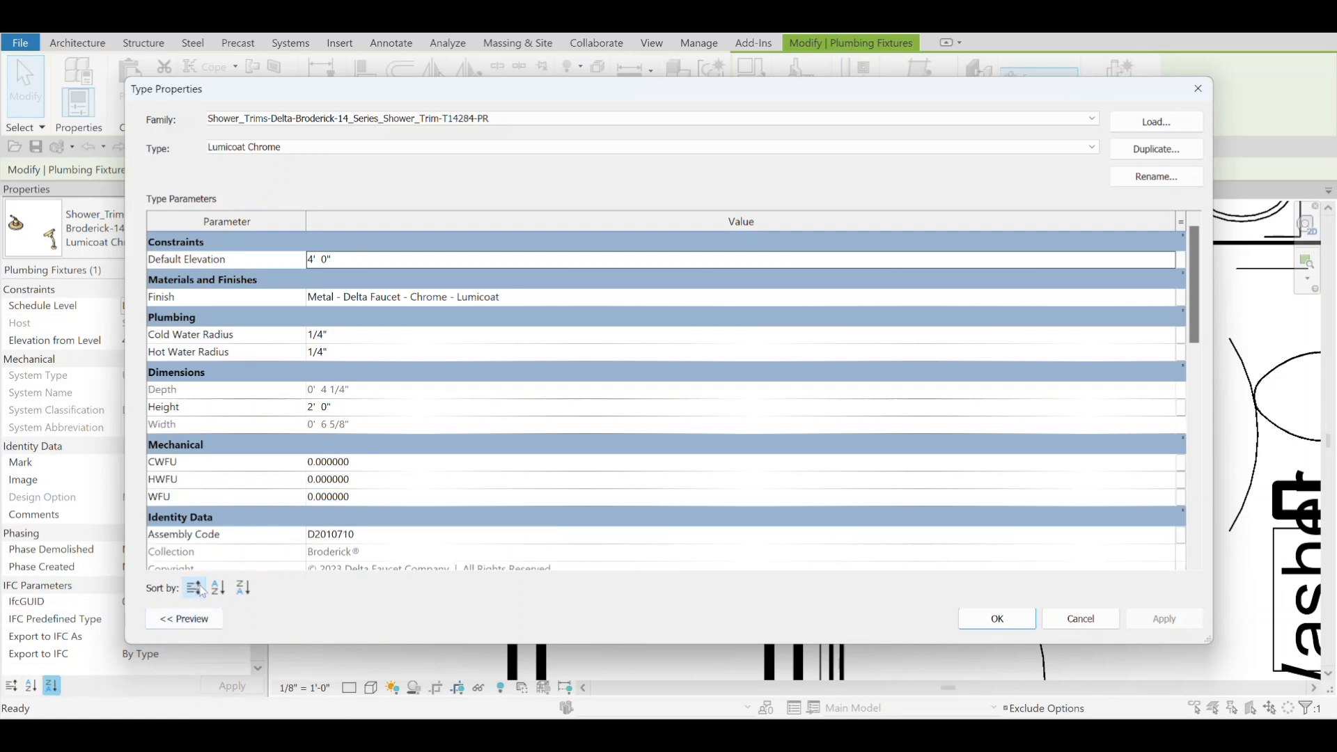
scroll(down, 3)
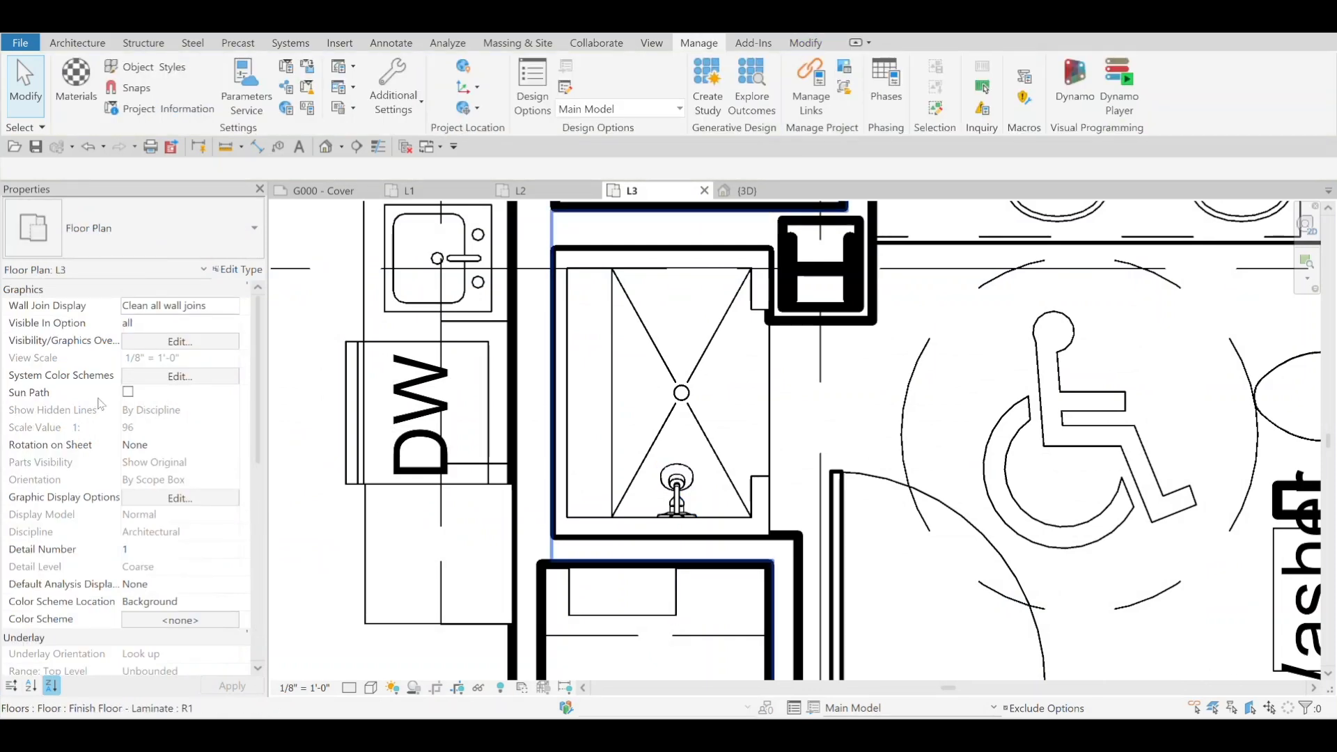
Step: Show the L3 floor plan's view parameters in their default order and scroll through them
scroll(down, 3)
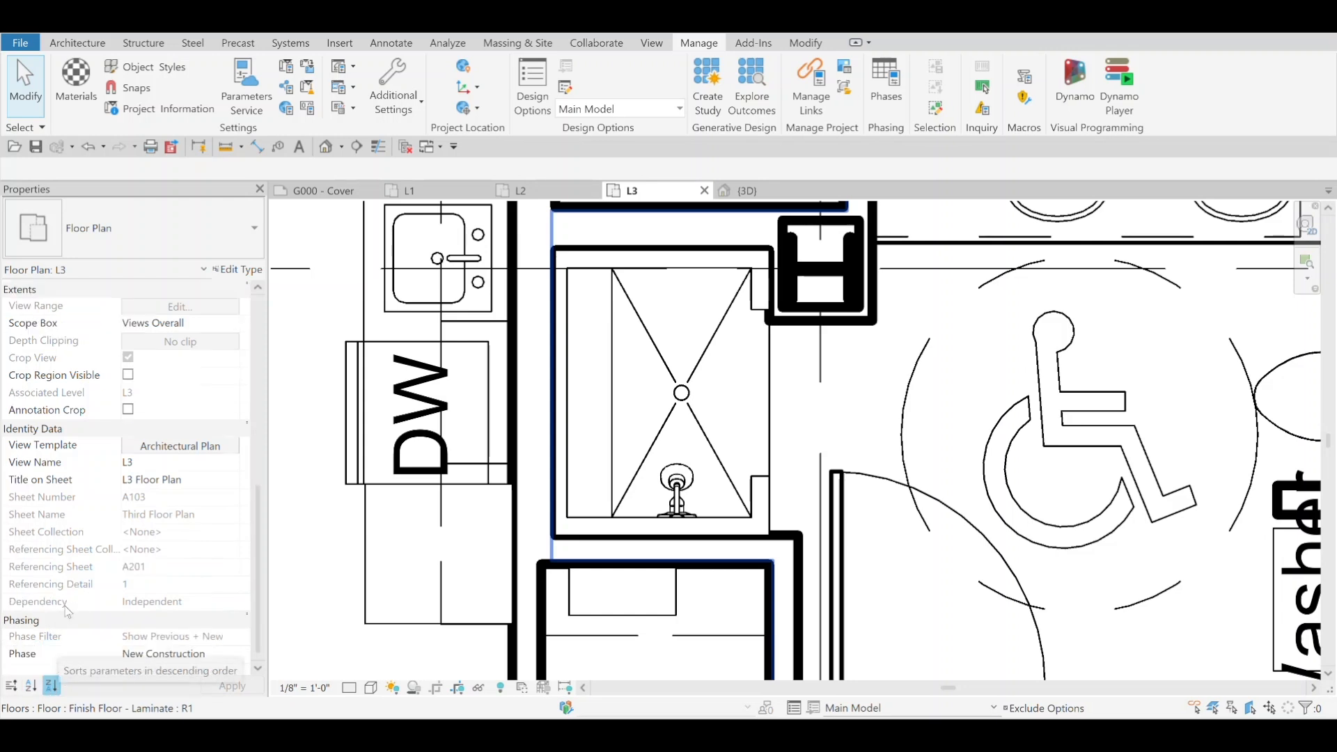
click(28, 685)
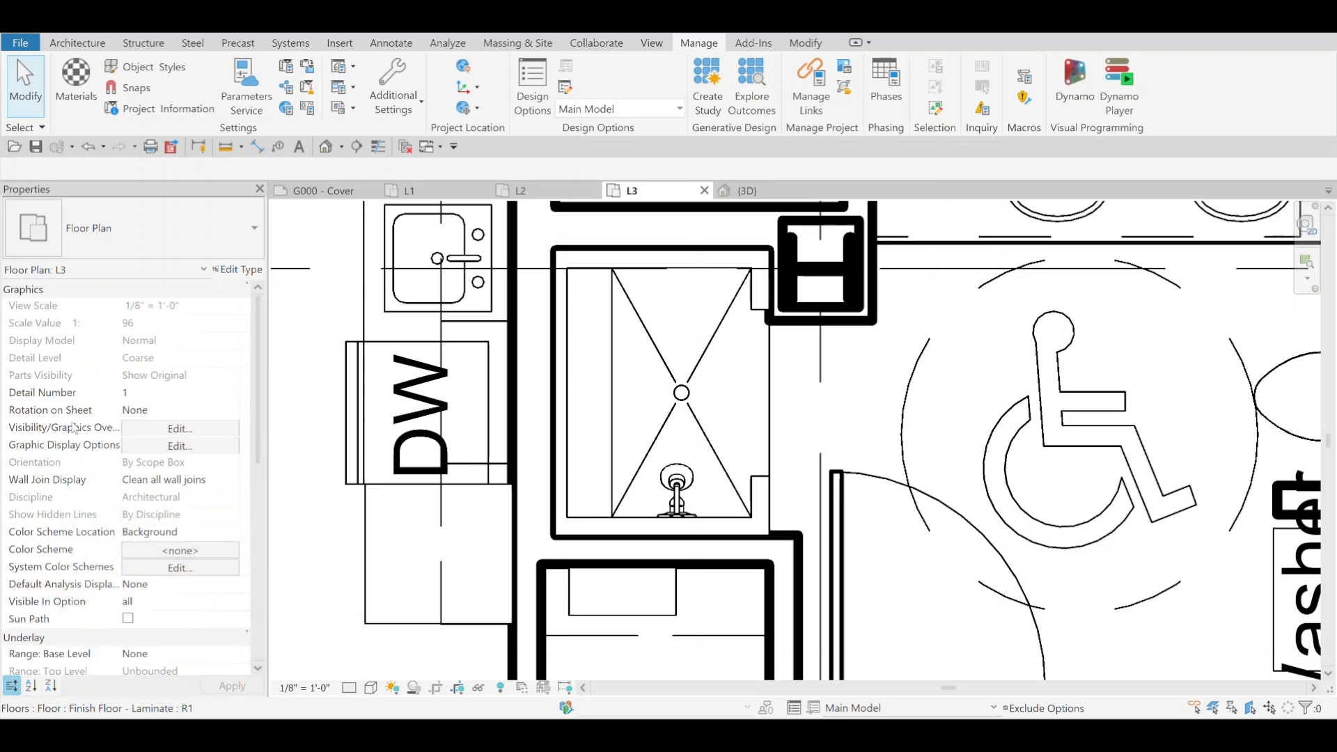
mouse_move(95, 384)
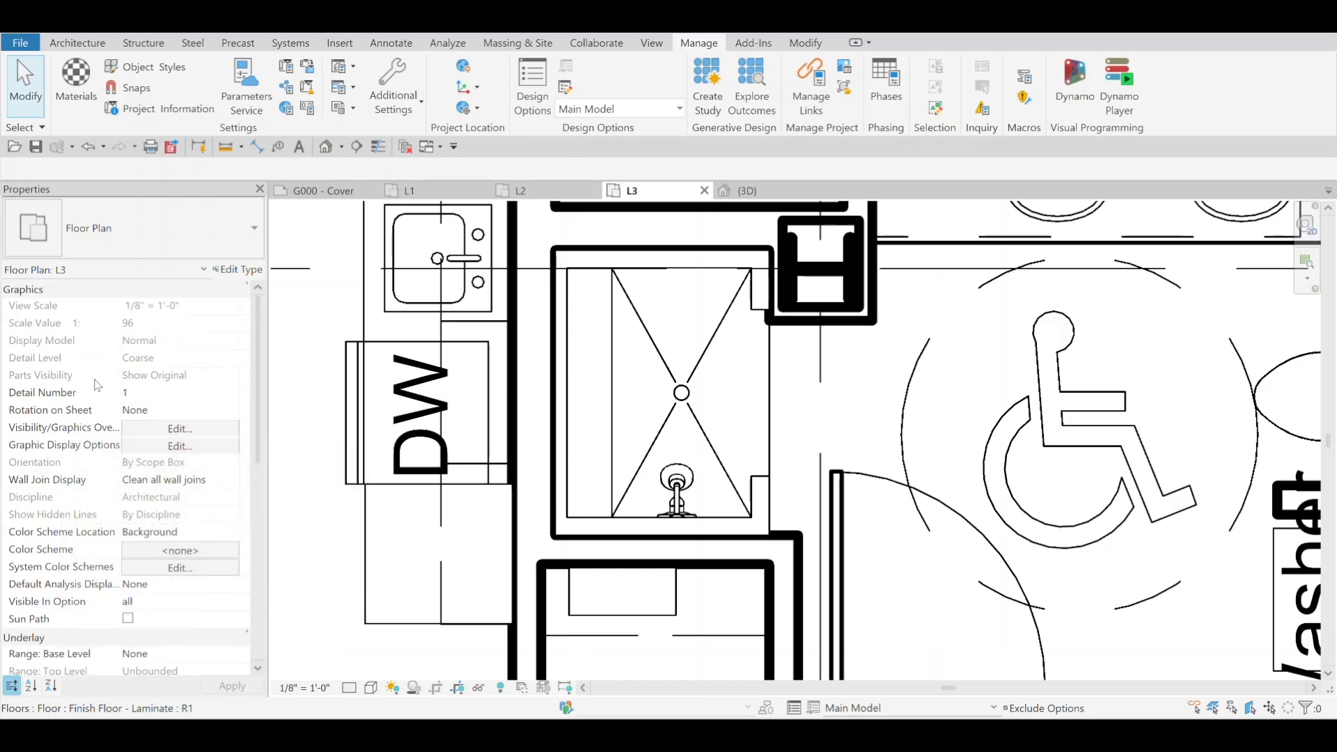
mouse_move(91, 375)
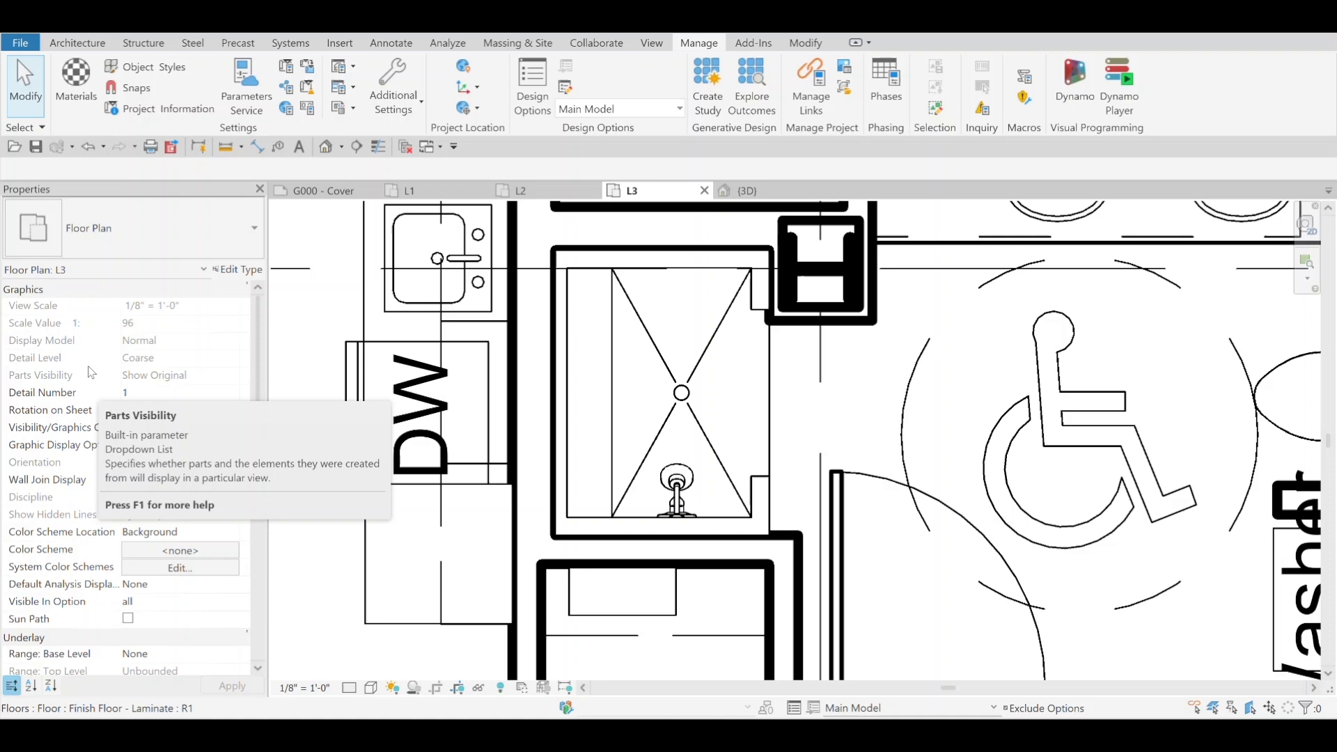
mouse_move(67, 409)
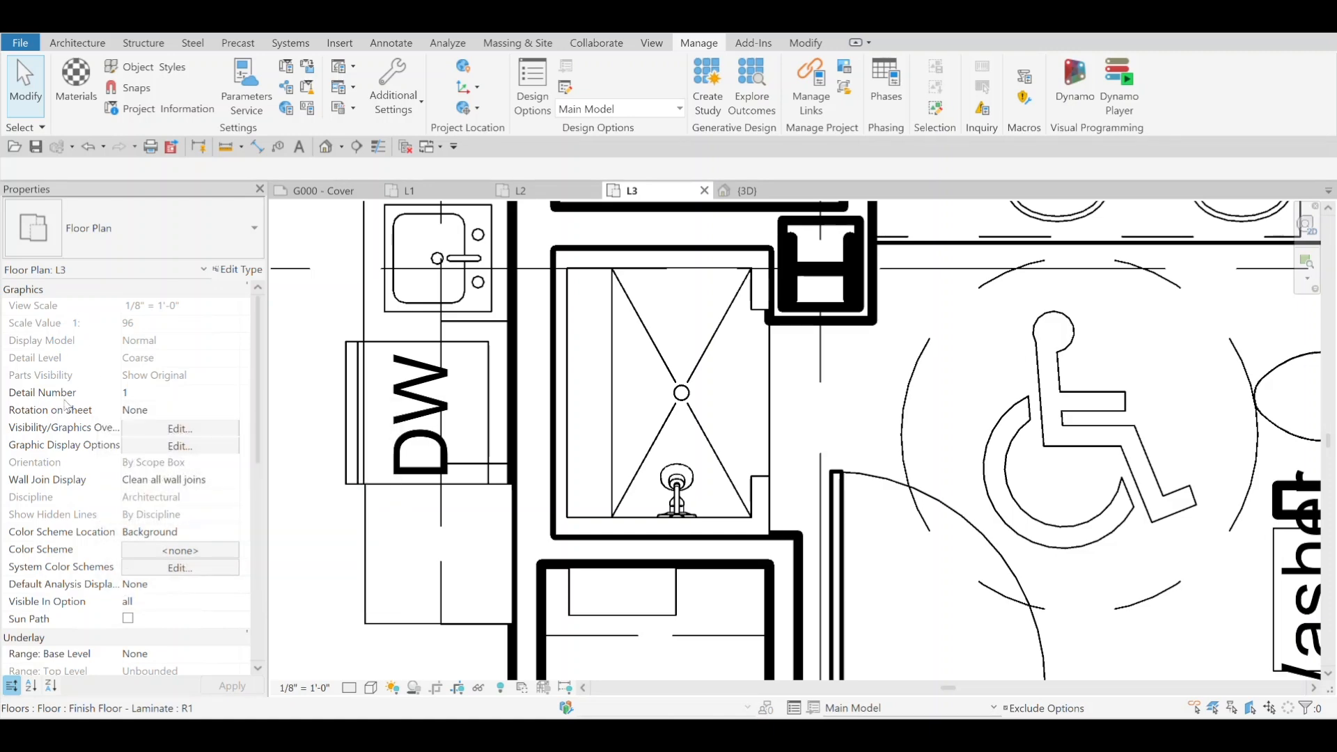
scroll(down, 3)
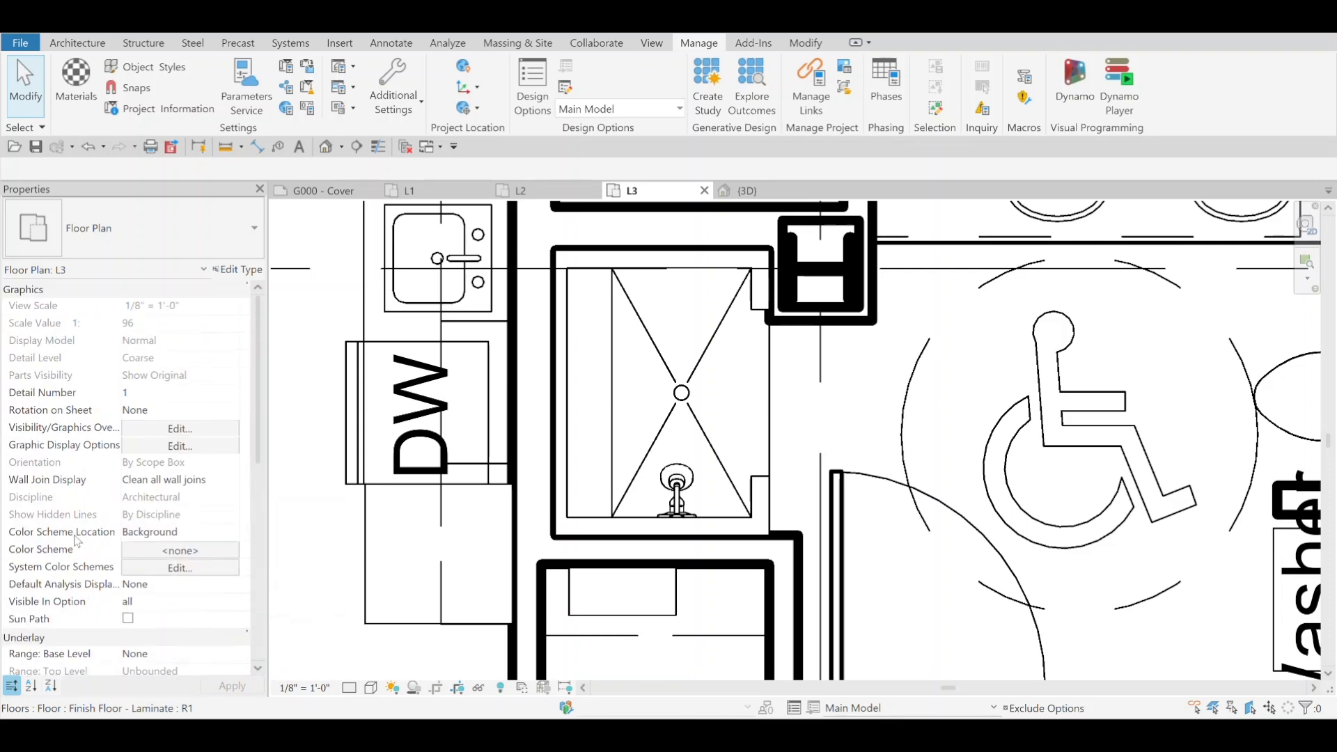
mouse_move(34, 688)
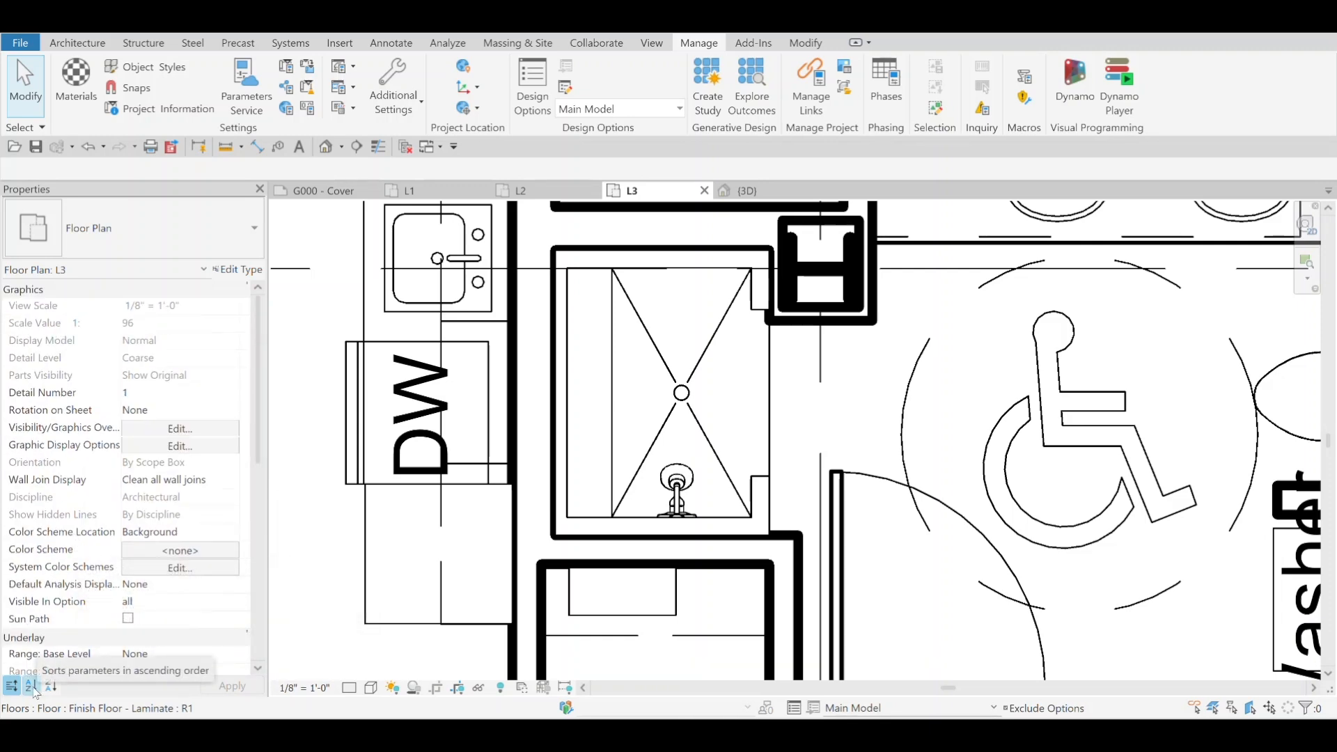
mouse_move(31, 694)
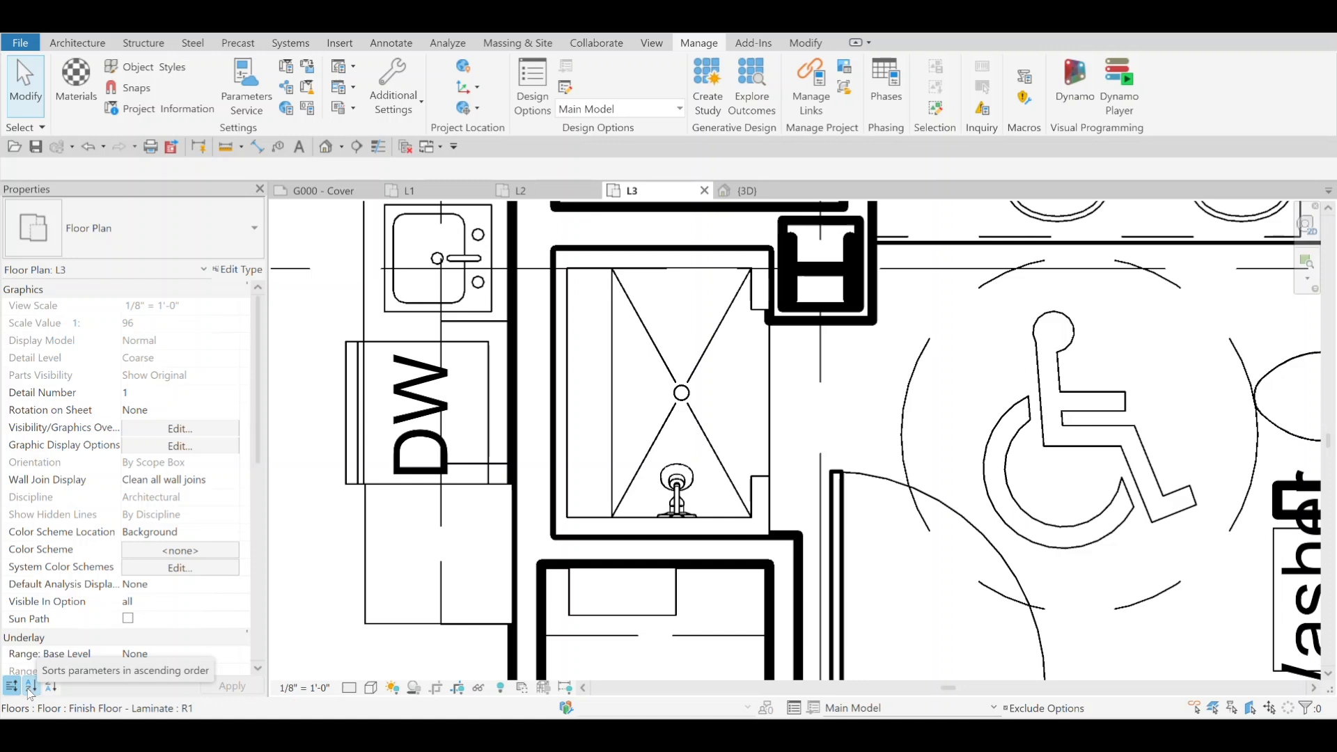
Step: Sort the L3 view parameters A–Z, review them, and return to the drawing area
click(31, 687)
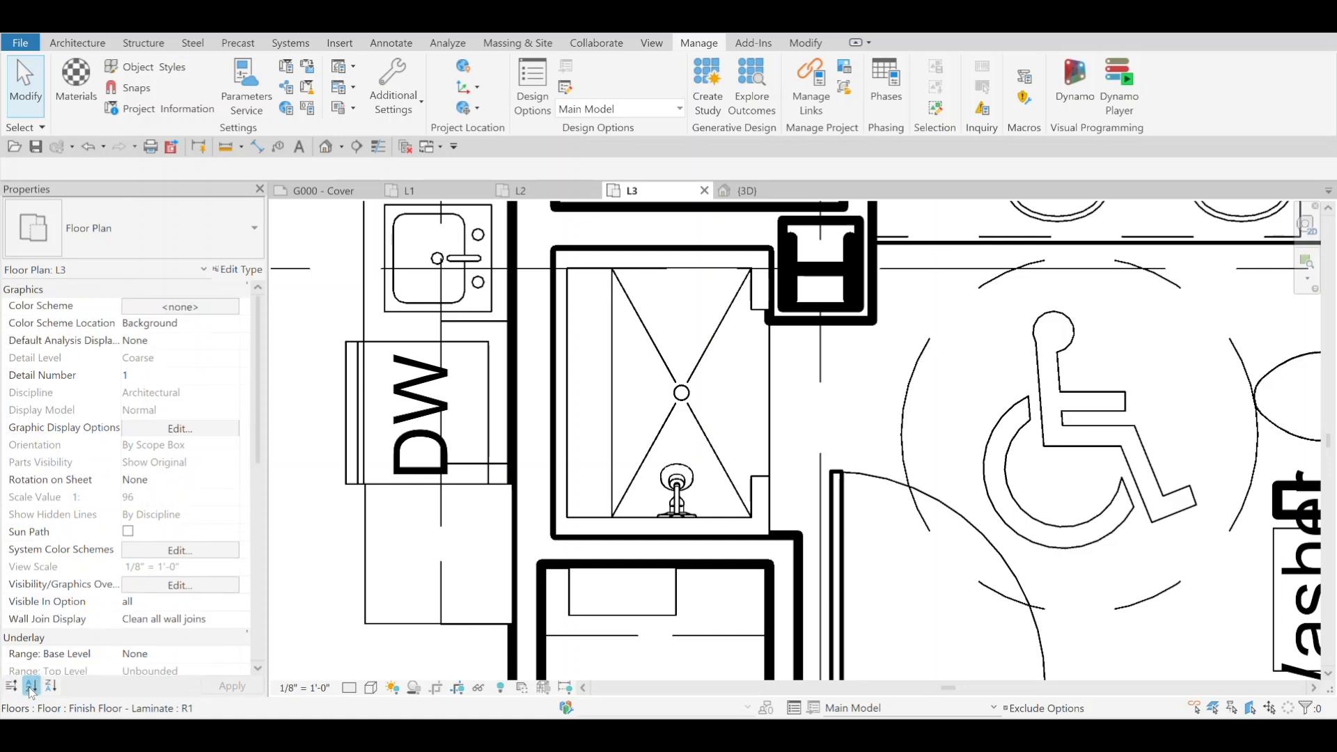
scroll(down, 3)
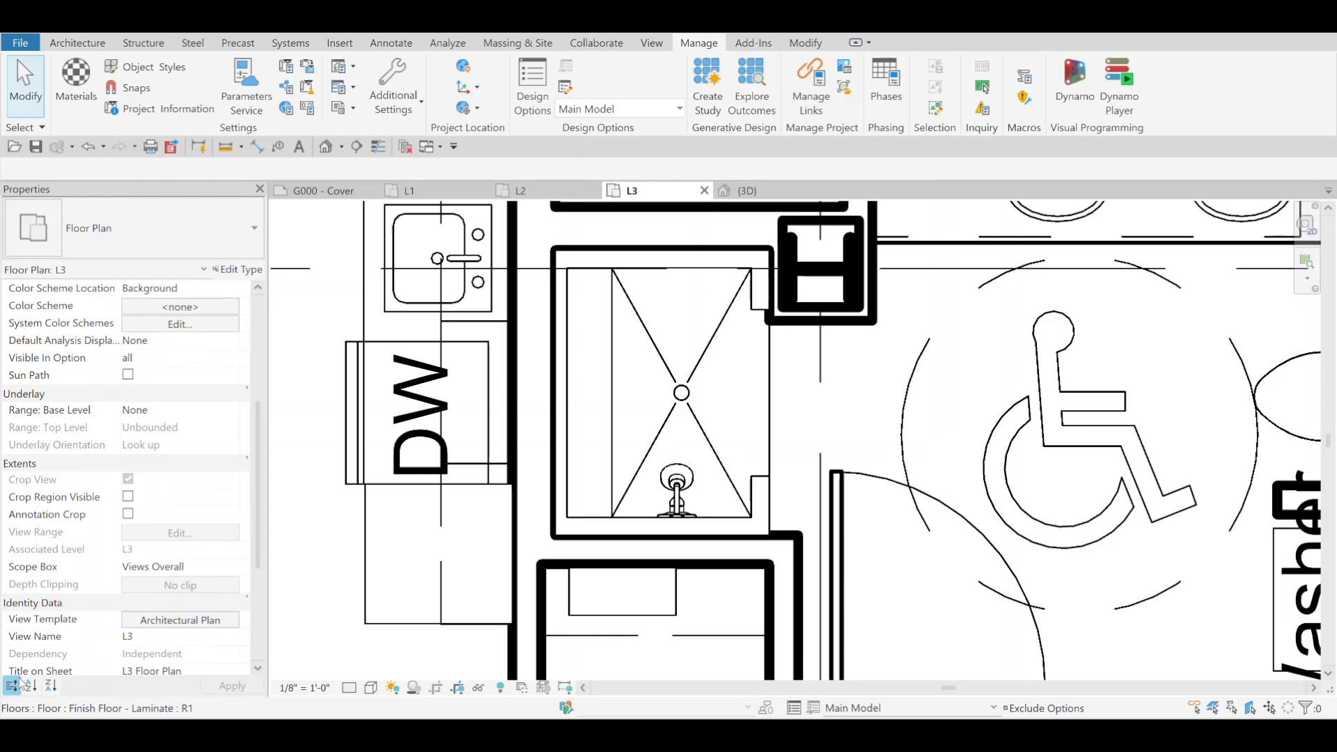
click(553, 411)
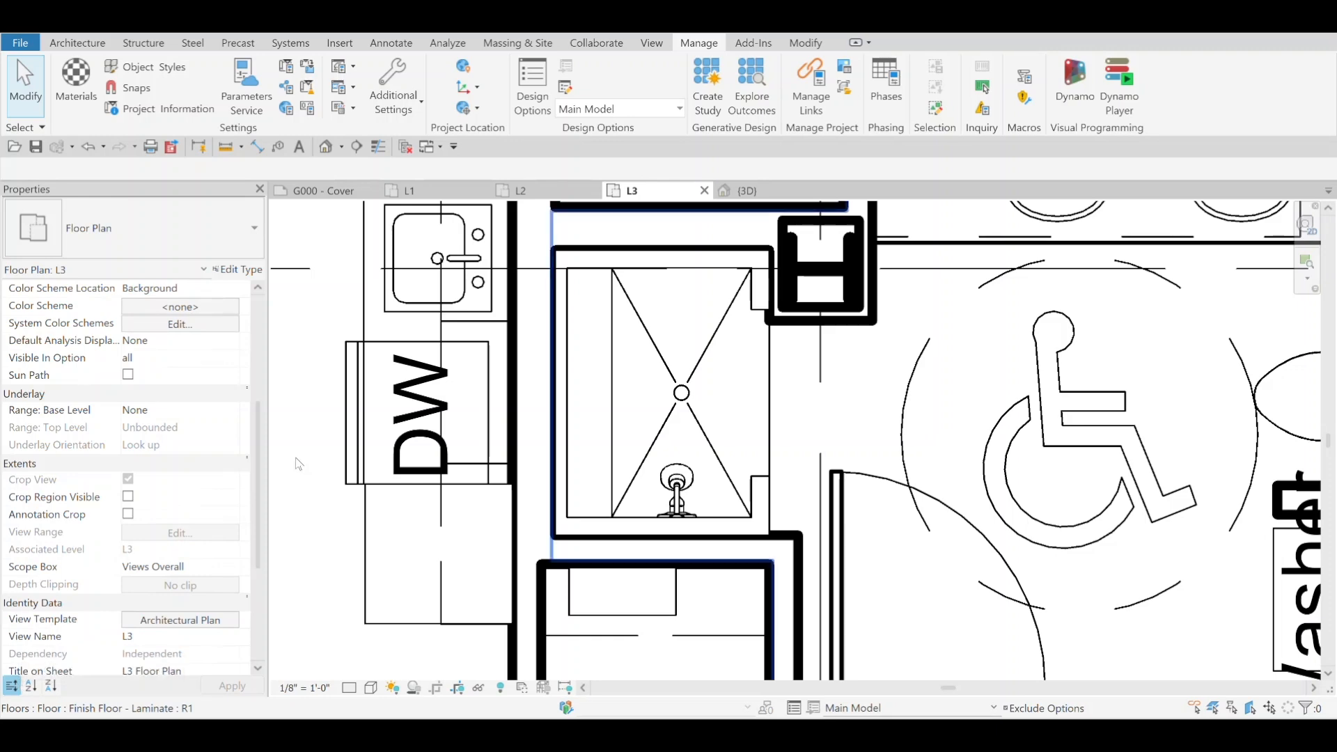
mouse_move(298, 463)
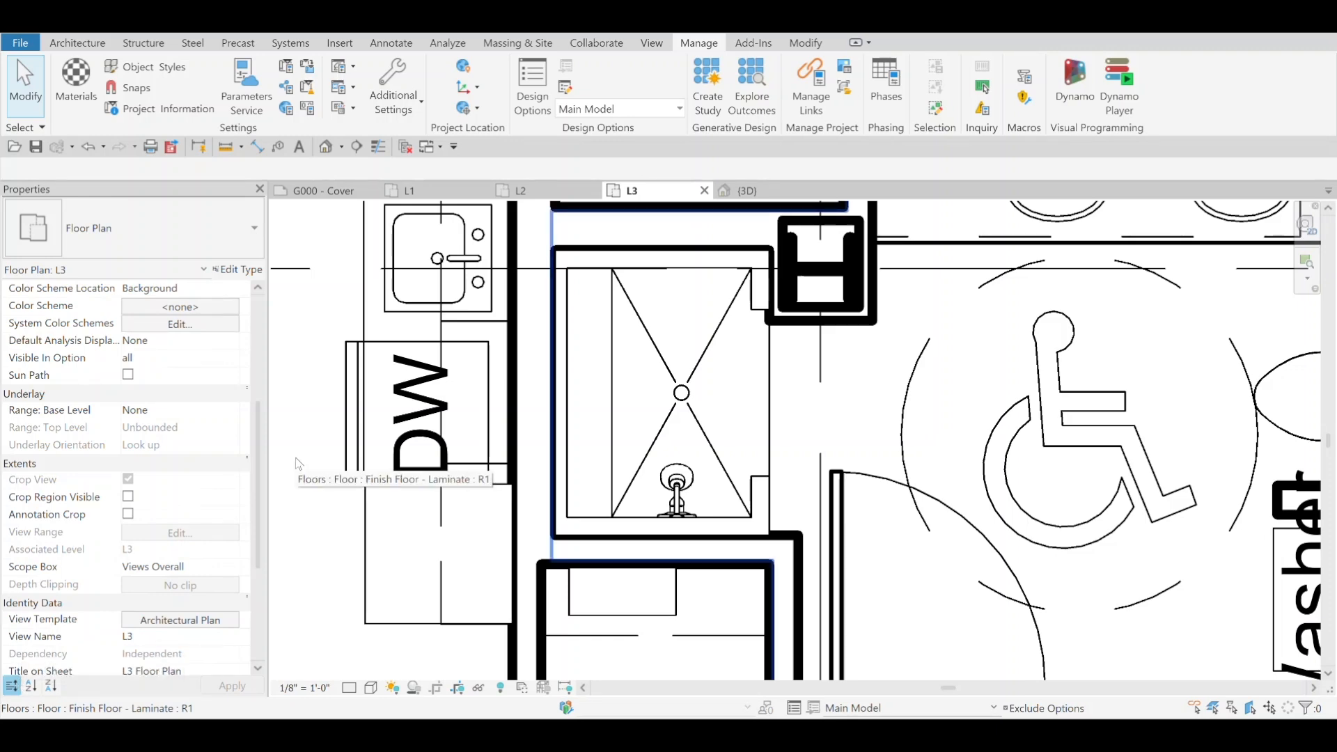